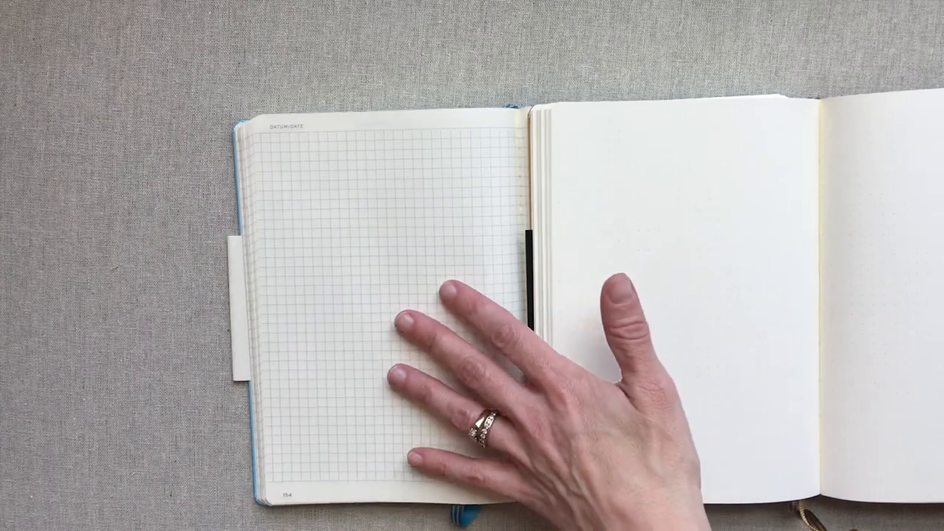
mouse_move(700, 347)
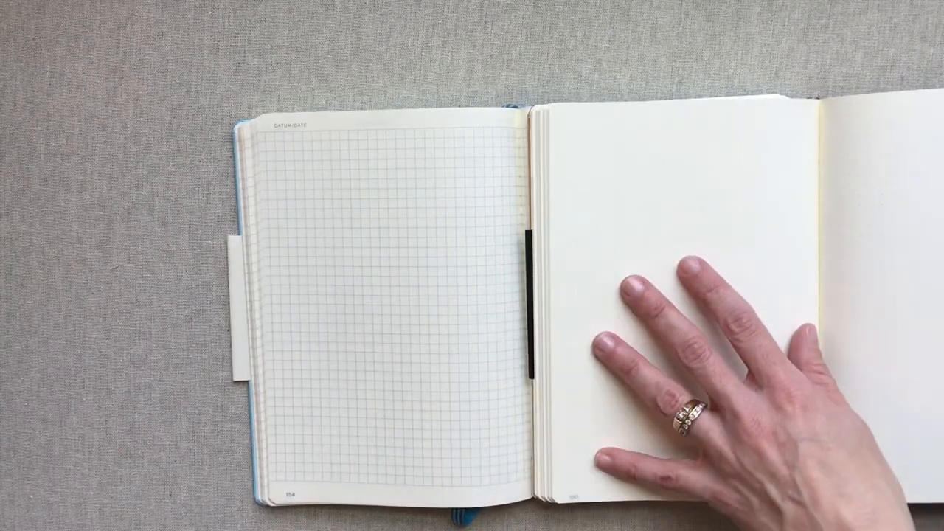